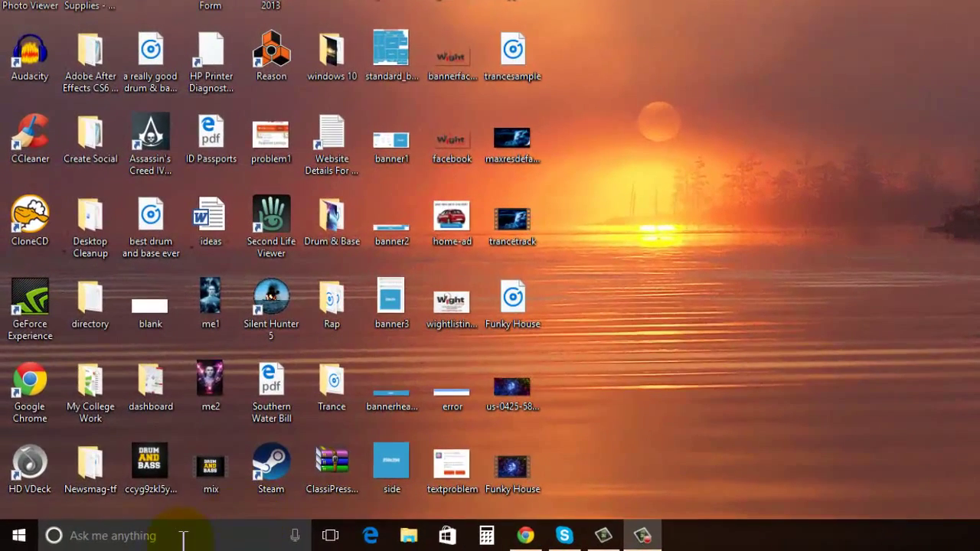
Search Cortana for 'disk' and launch Create and format hard disk partitions
click(107, 534)
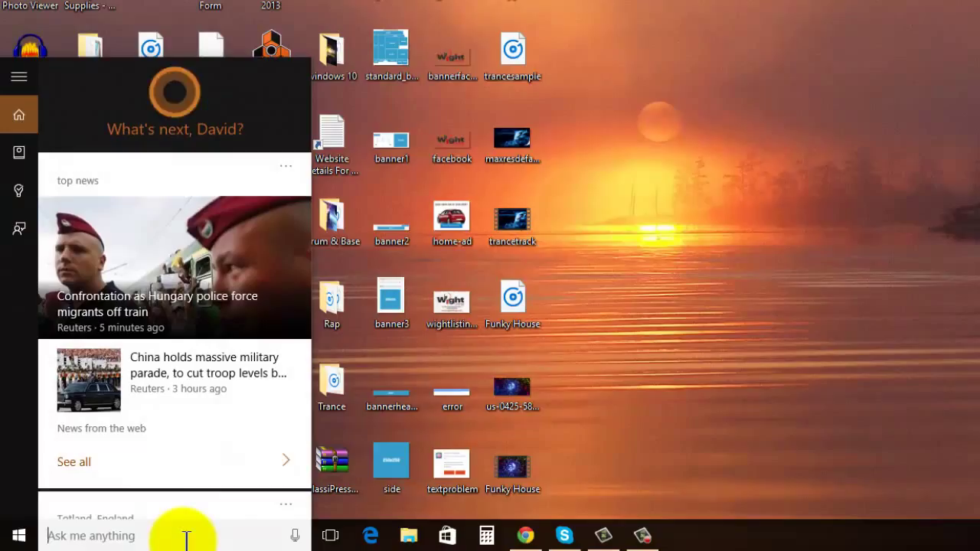
text(disk manage)
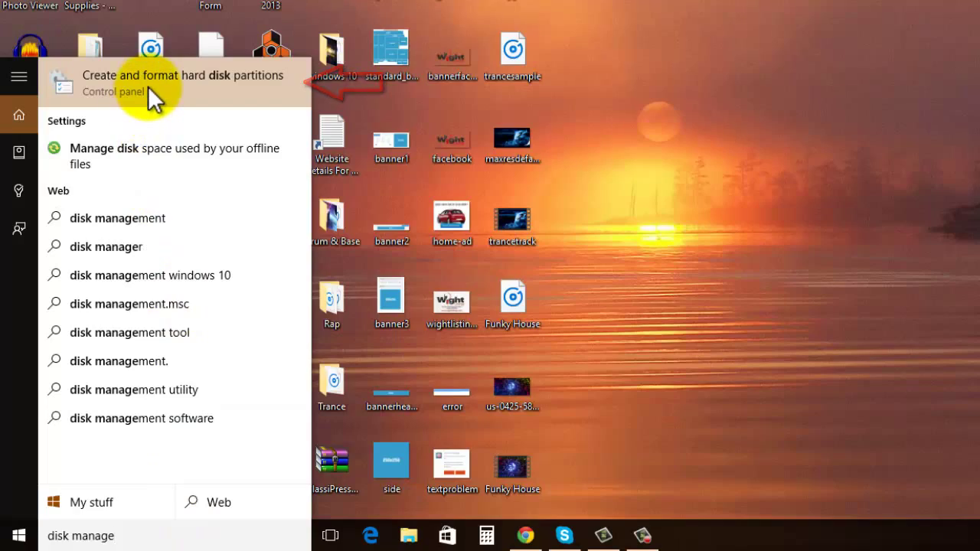
click(183, 83)
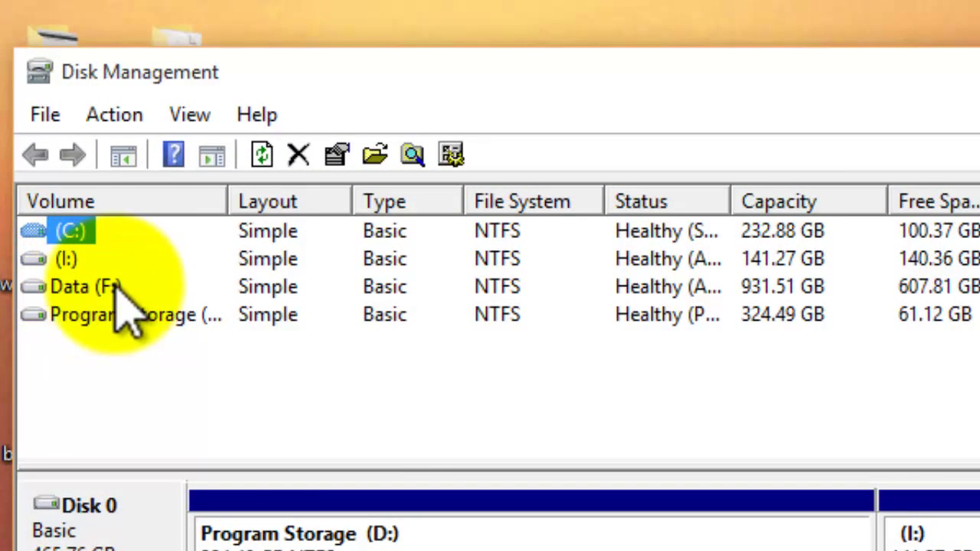
Bring up Change Drive Letter and Paths for the Data (F:) volume
click(84, 285)
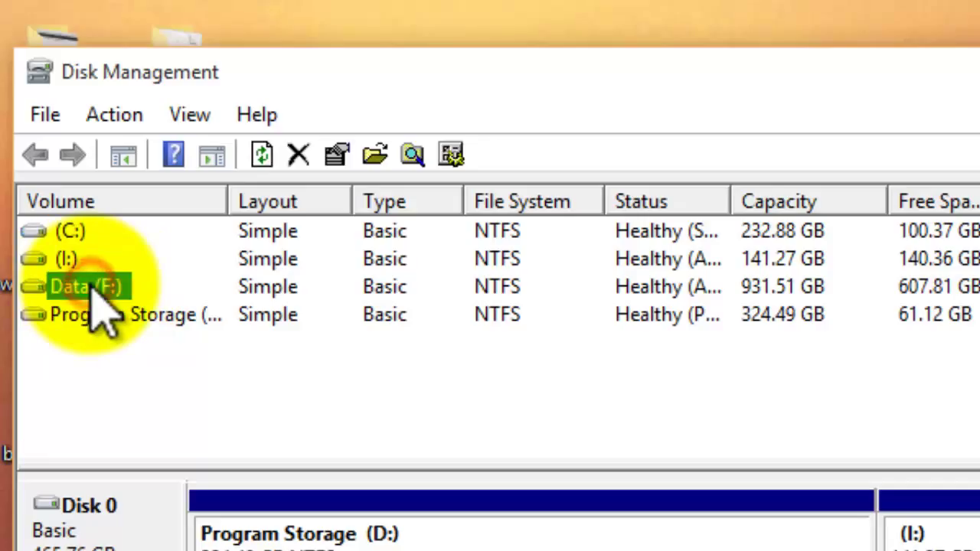
mouse_move(103, 253)
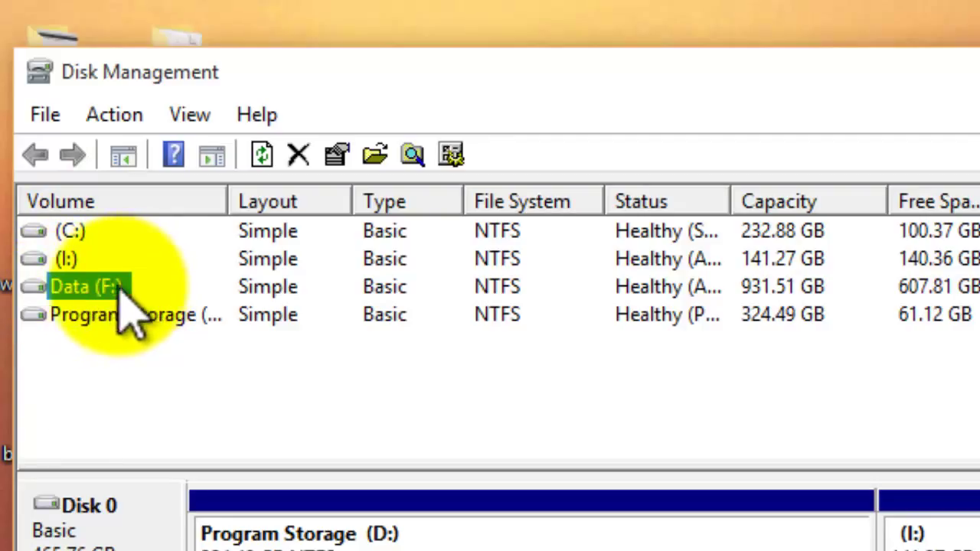
right_click(86, 286)
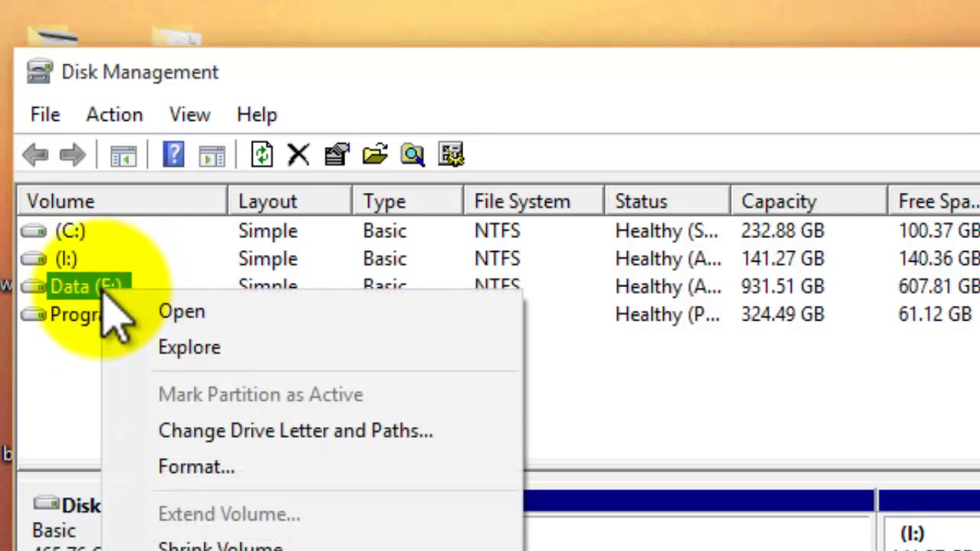
mouse_move(306, 430)
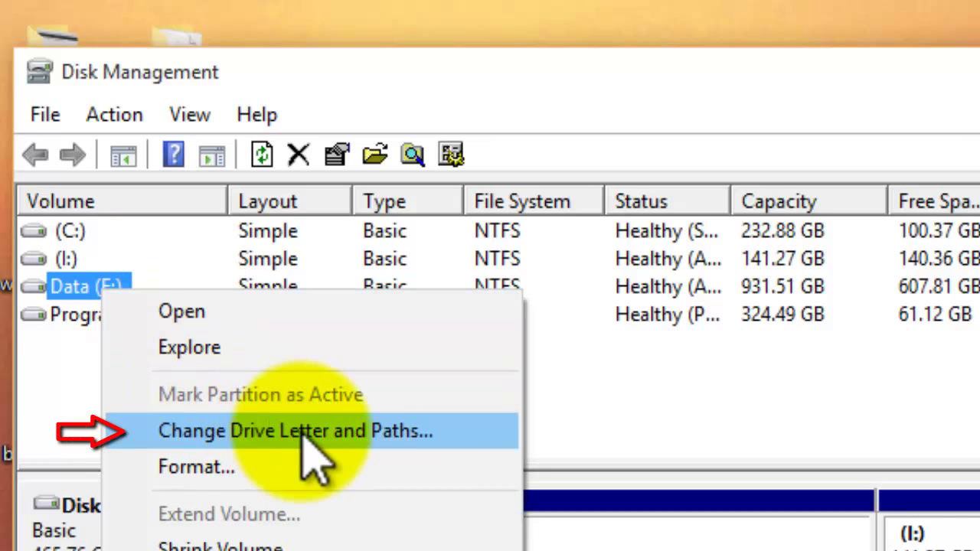
click(293, 430)
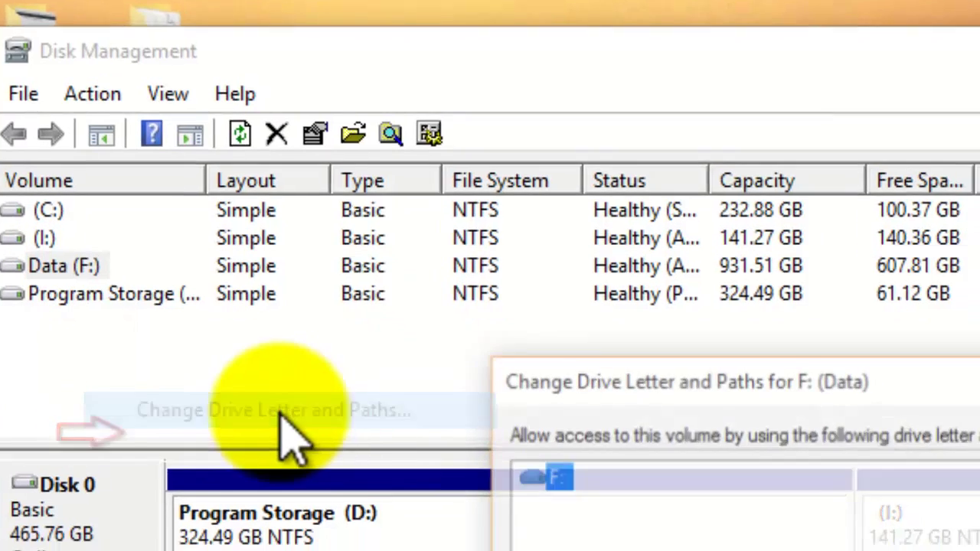
Change the Data volume's letter from F: to E: and submit it
click(273, 409)
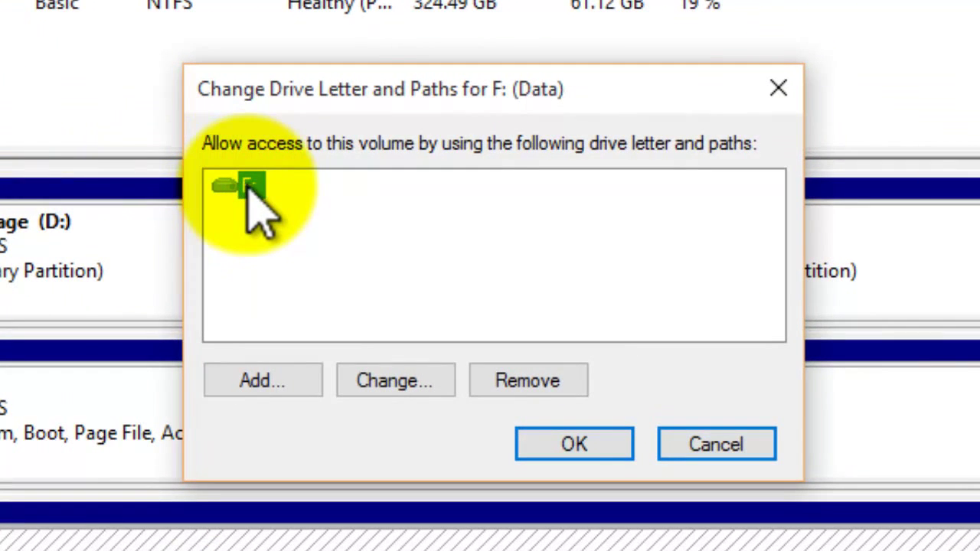
click(238, 185)
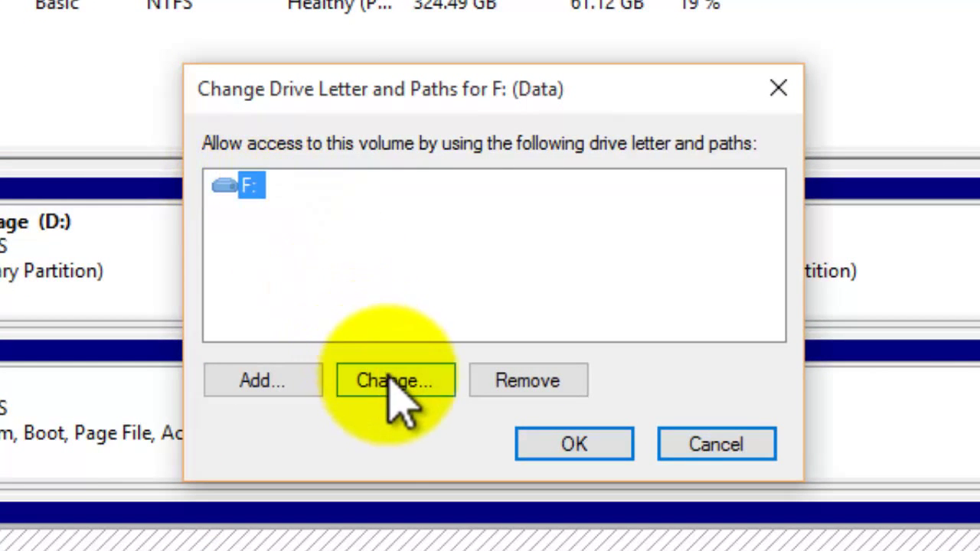
click(394, 380)
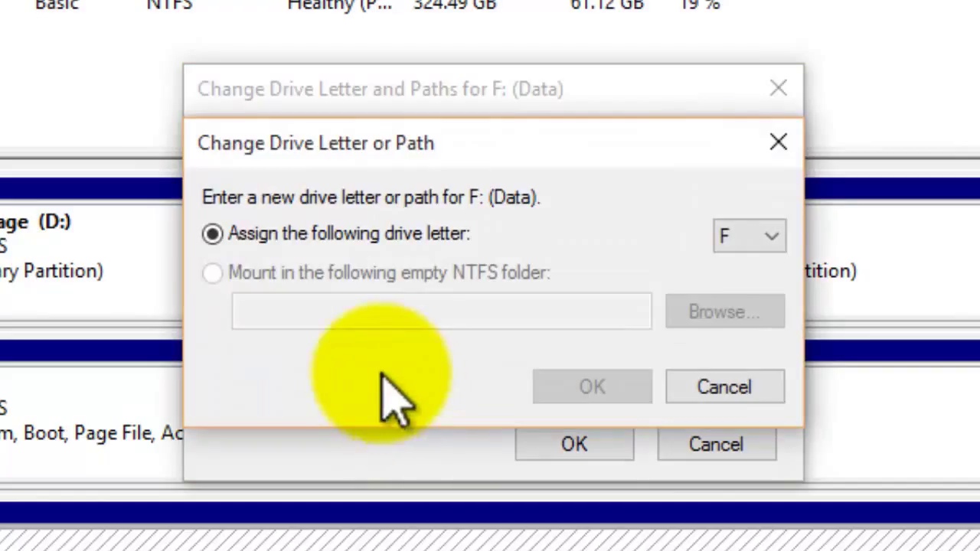
mouse_move(452, 261)
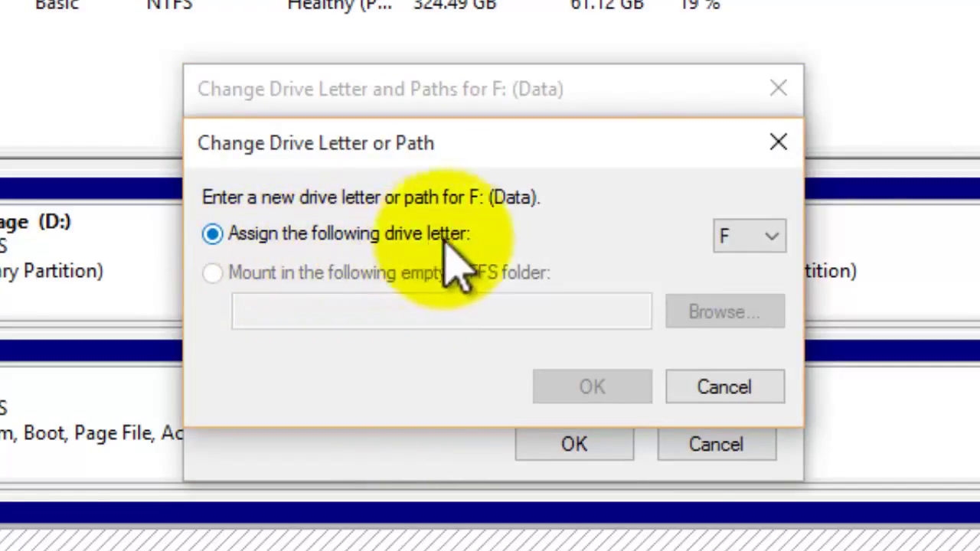
click(771, 235)
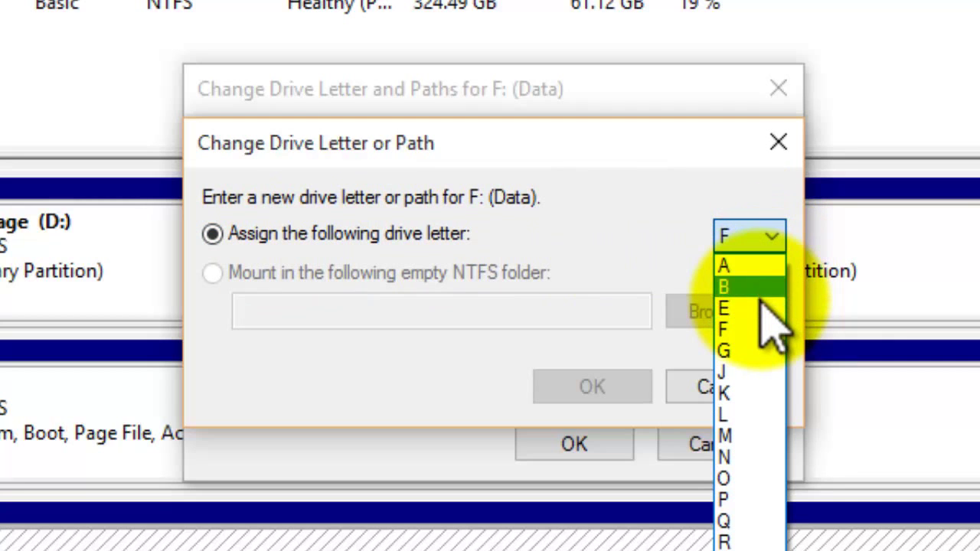
click(723, 308)
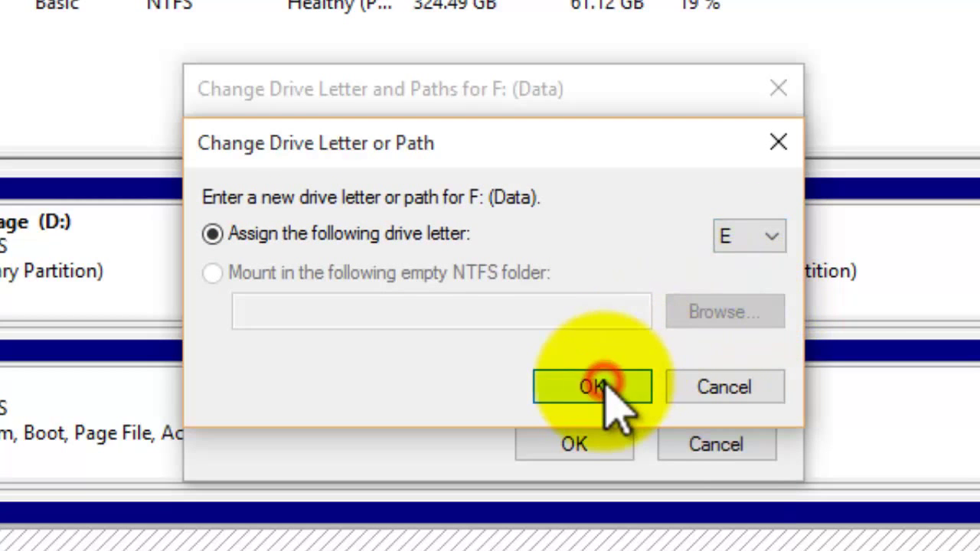
click(590, 386)
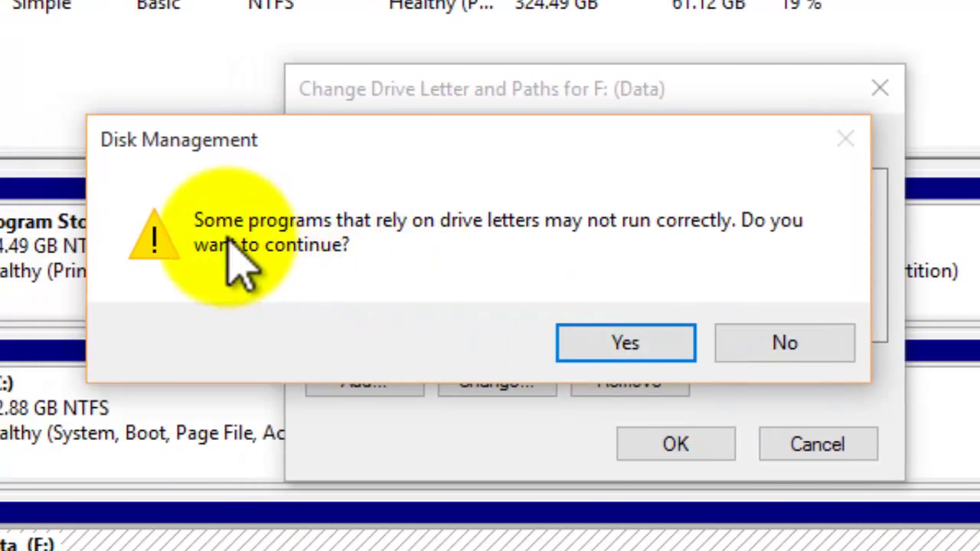
mouse_move(398, 268)
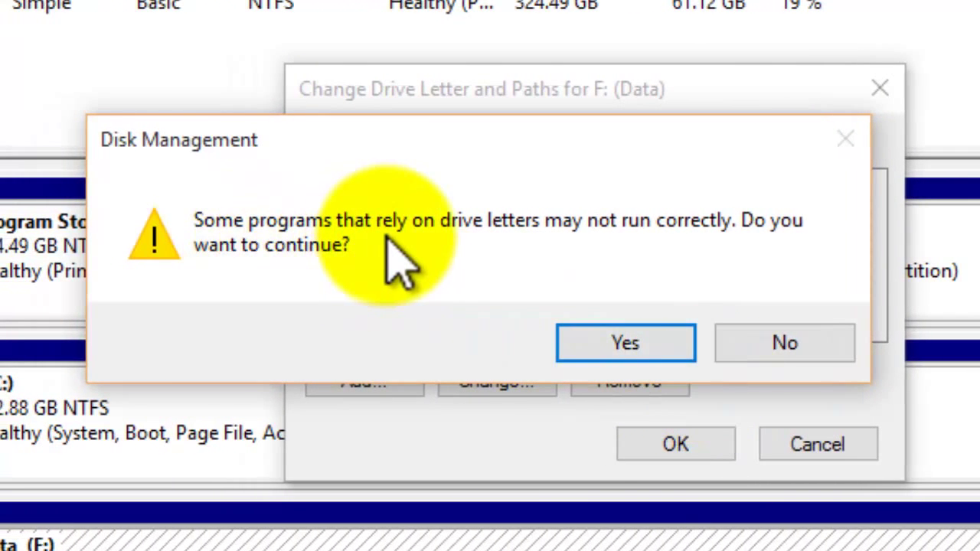
mouse_move(460, 268)
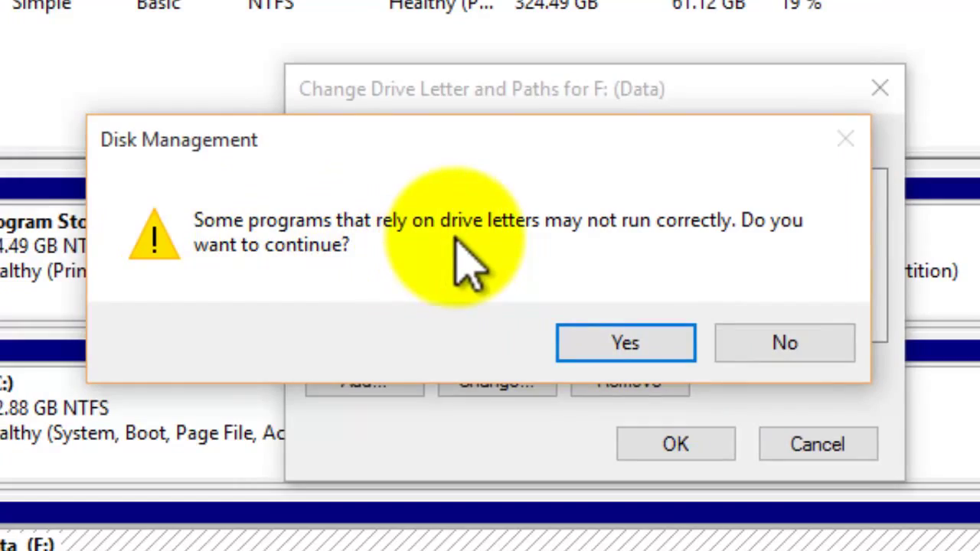
Confirm the drive-letter warning so Data is reassigned to E:
click(625, 342)
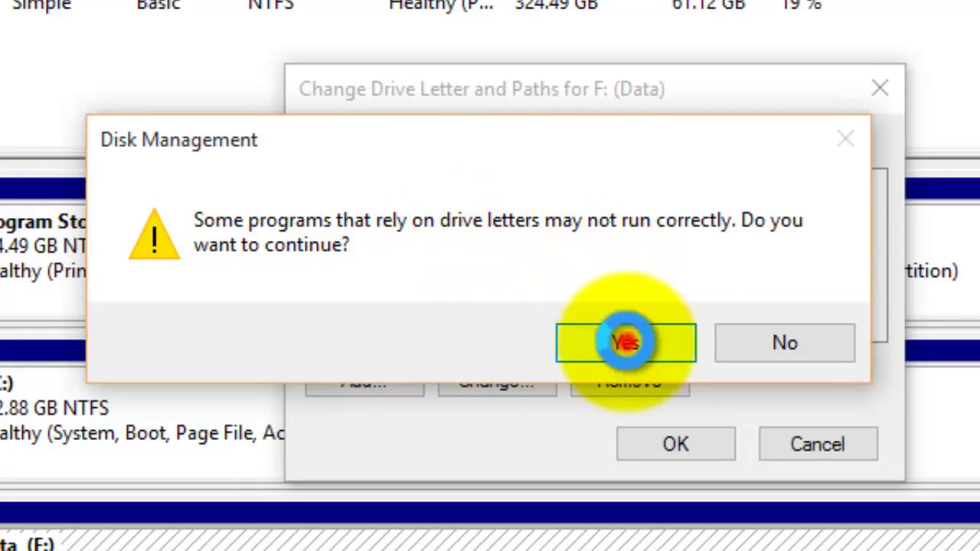
click(625, 342)
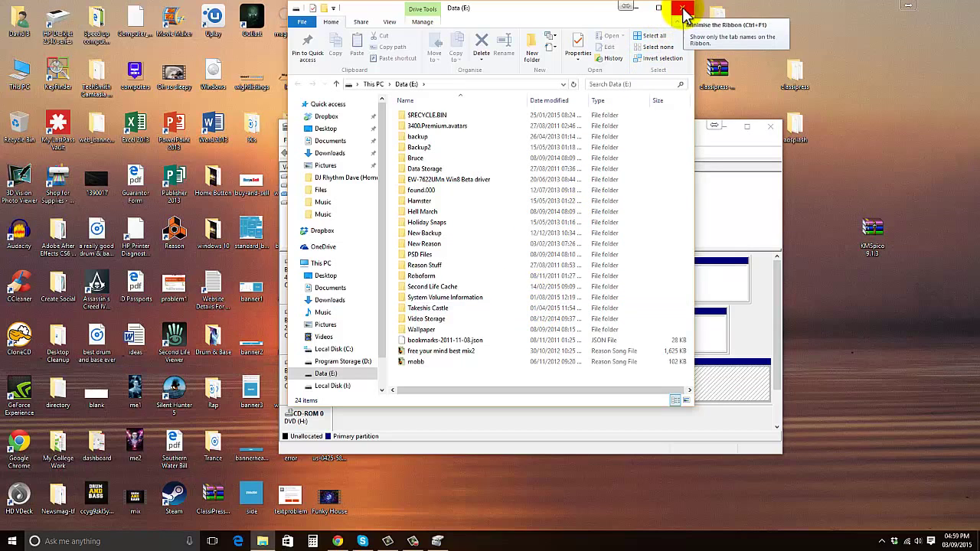
Close the Data (E:) File Explorer window
click(682, 8)
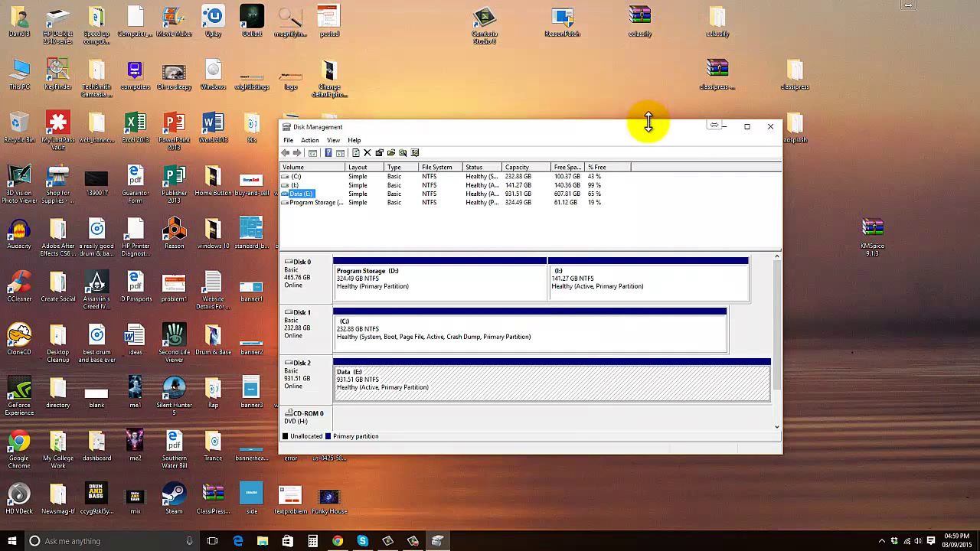
mouse_move(649, 128)
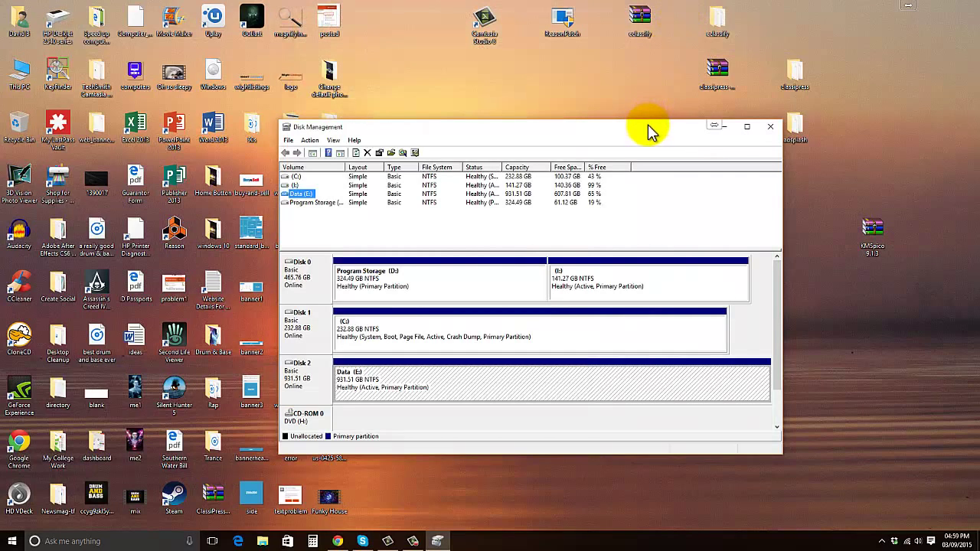